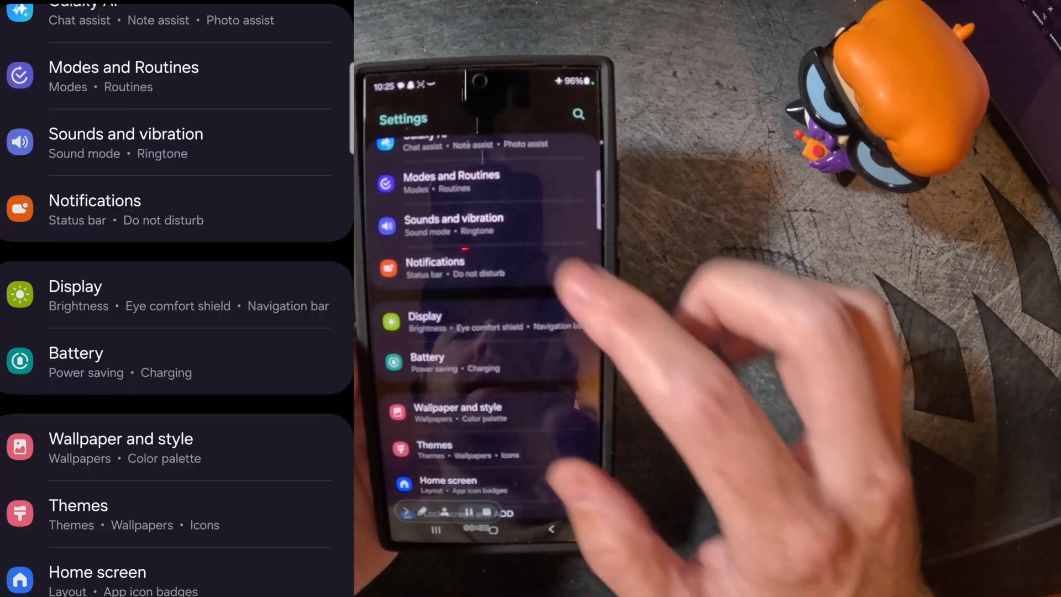
Go to the Display page from the Settings list.
{"action": "scroll", "scroll_direction": "down", "scroll_amount": 3}
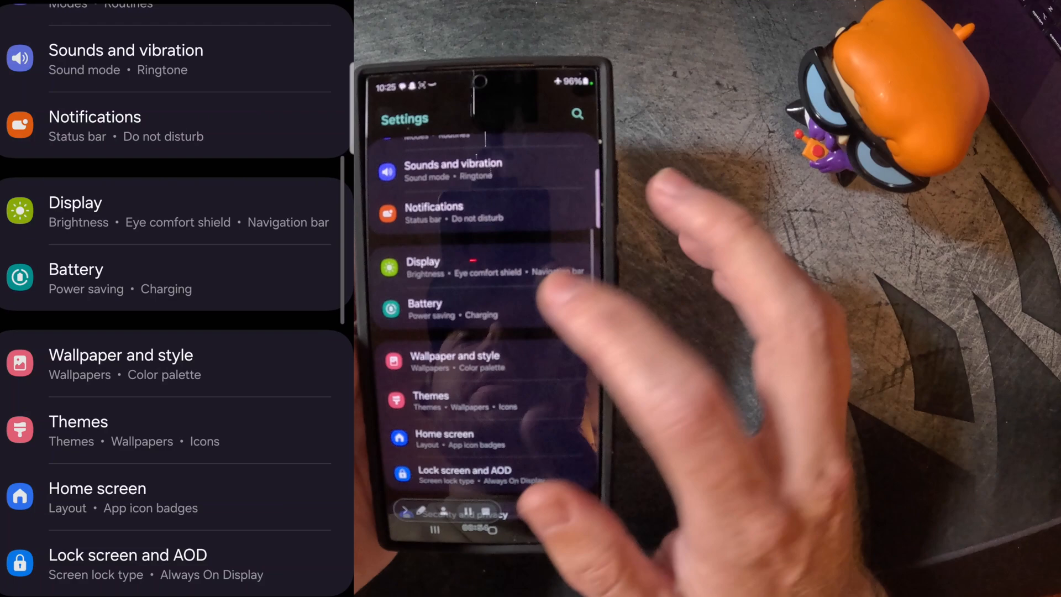
{"action": "left_click", "coordinate": [445, 267]}
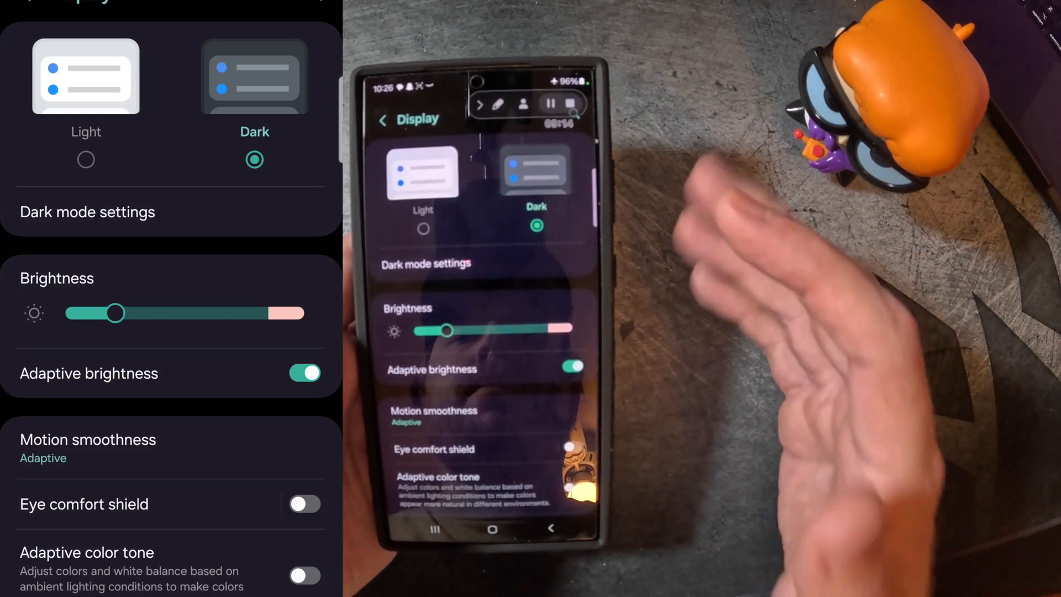
Enable Eye comfort shield, then go into Screen resolution (QHD+ selected).
{"action": "scroll", "scroll_direction": "down", "scroll_amount": 3}
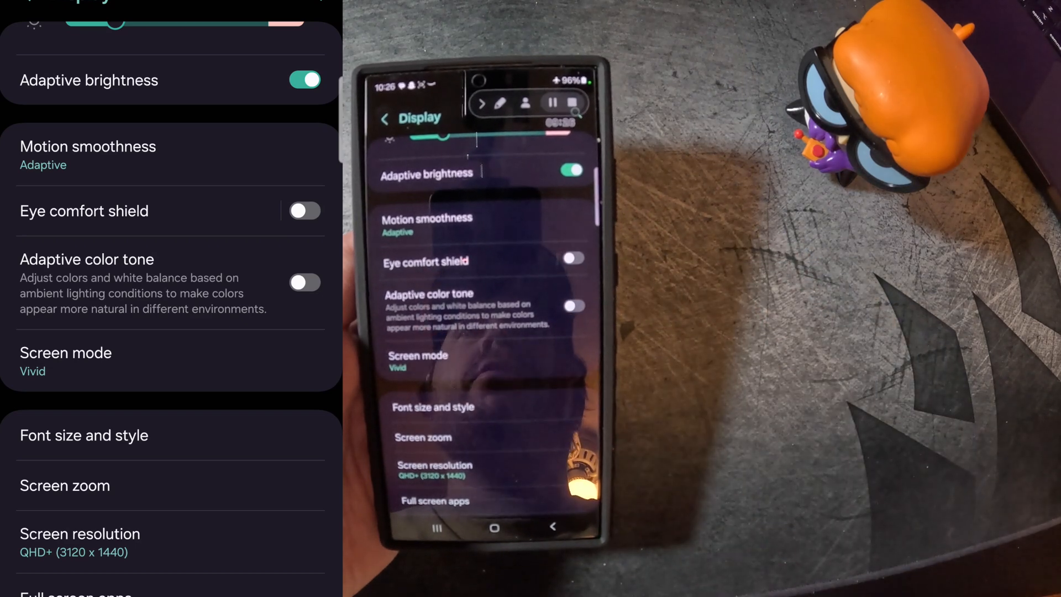
{"action": "left_click", "coordinate": [305, 210]}
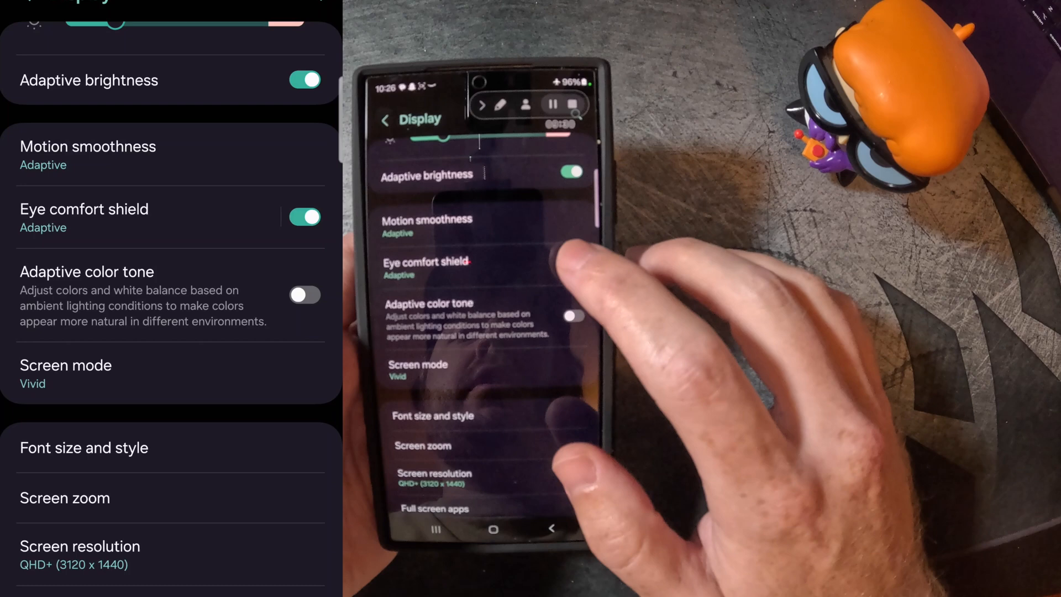
{"action": "left_click", "coordinate": [304, 217]}
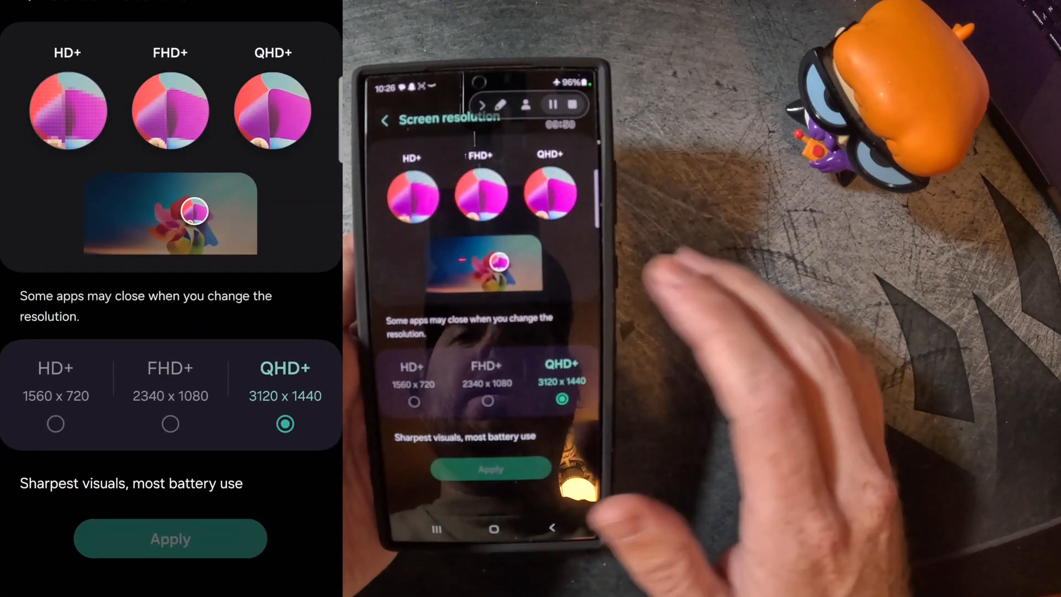
Keep QHD+ (3120 x 1440) and return to the Display page.
{"action": "left_click", "coordinate": [170, 424]}
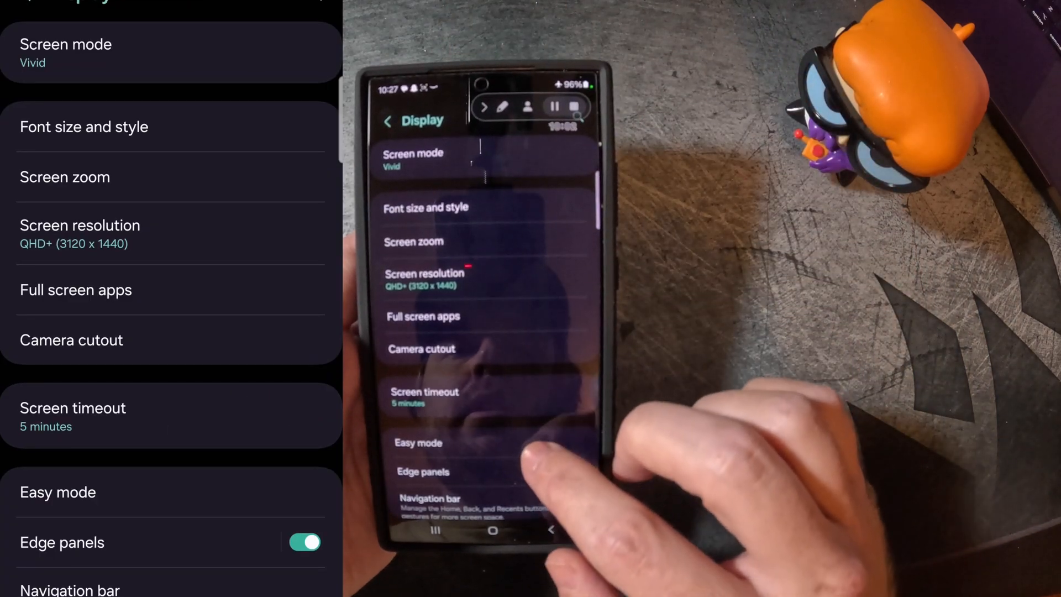
{"action": "scroll", "scroll_direction": "down", "scroll_amount": 3}
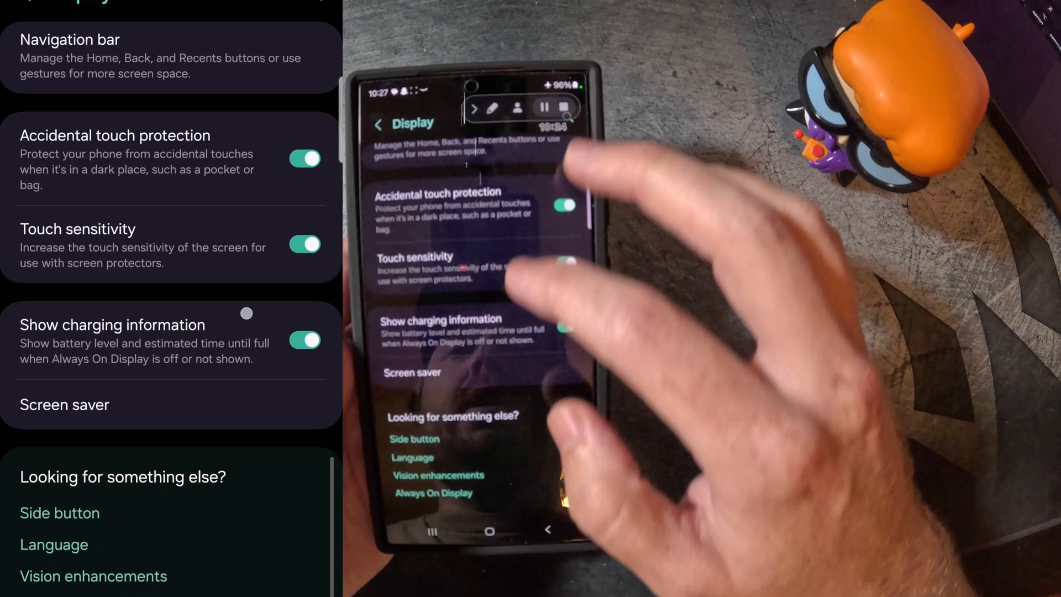
{"action": "scroll", "scroll_direction": "up", "scroll_amount": 3}
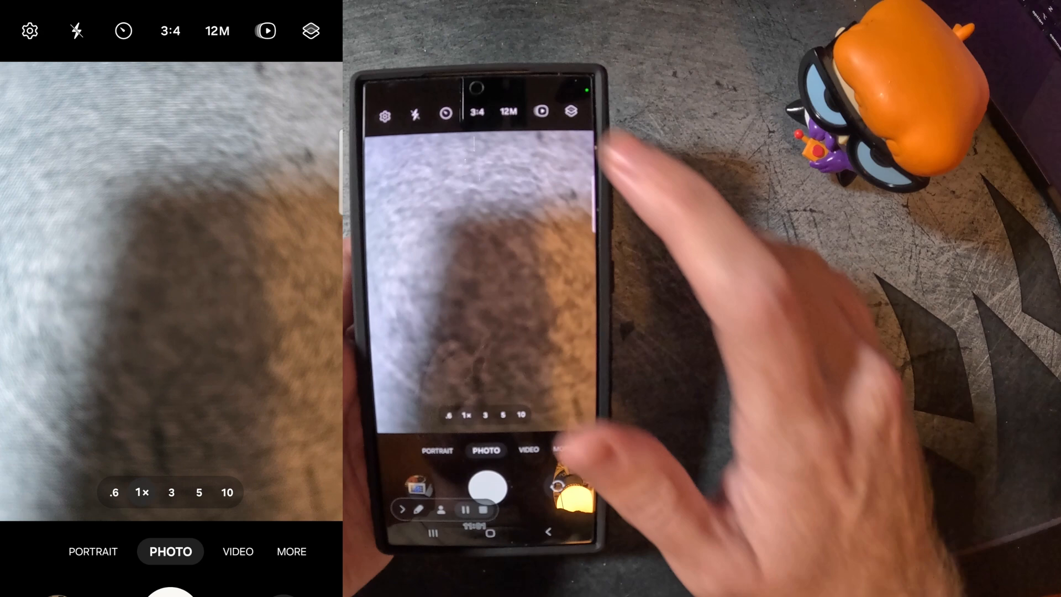
Raise photo resolution through 50M to 200M, then move to Video mode's size options.
{"action": "left_click", "coordinate": [505, 115]}
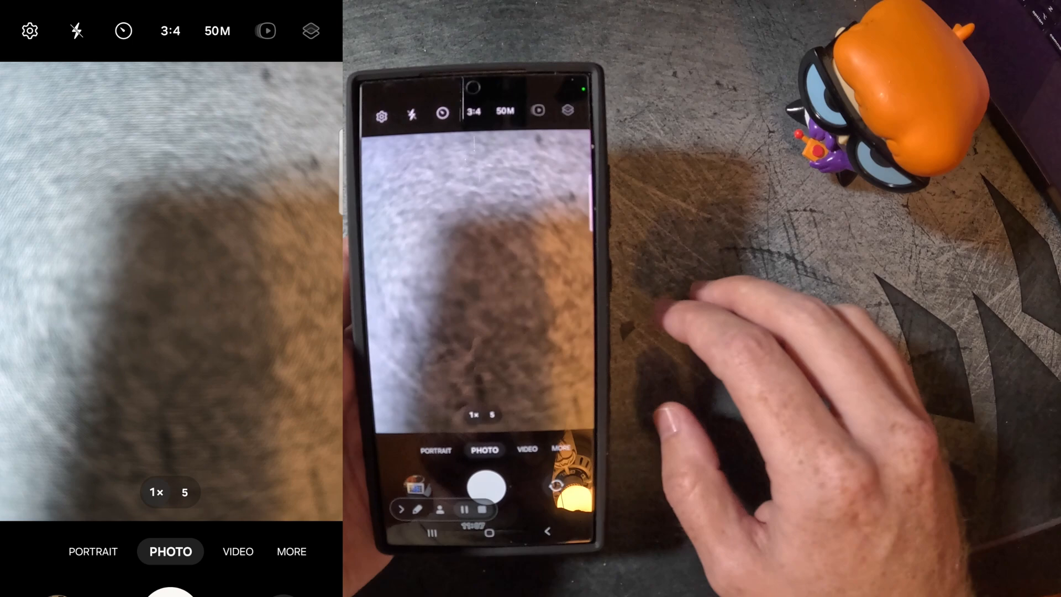
{"action": "left_click", "coordinate": [510, 116]}
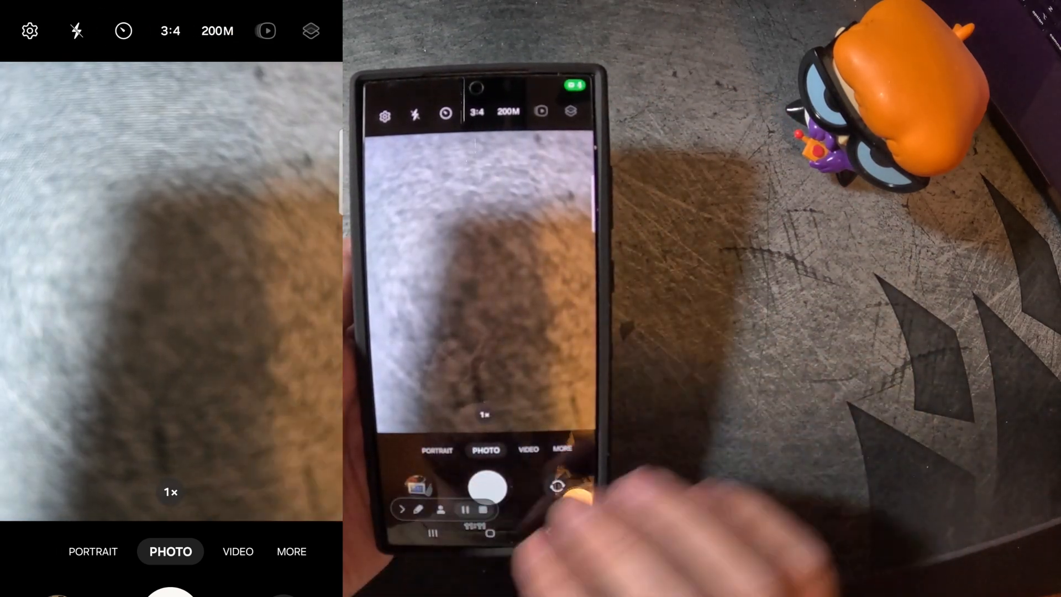
{"action": "left_click", "coordinate": [216, 31]}
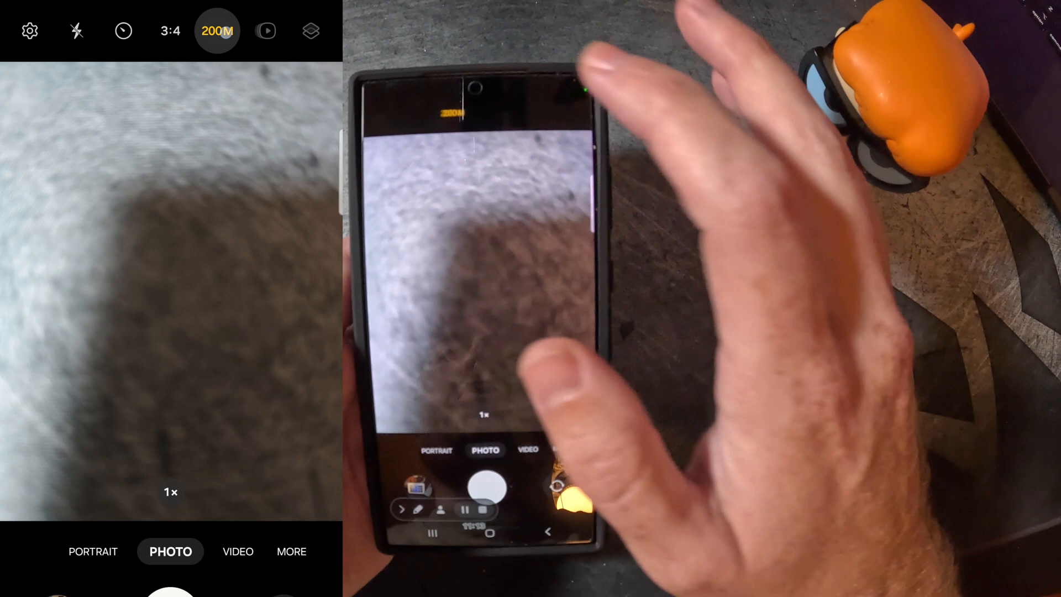
{"action": "left_click", "coordinate": [215, 31]}
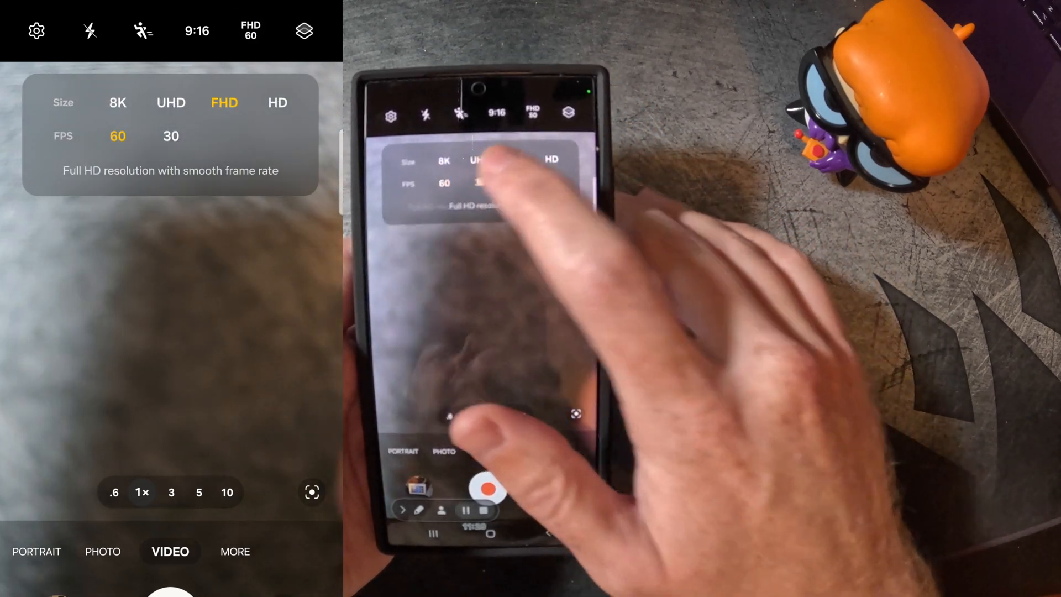
Set video size to UHD and frame rate to 60 fps.
{"action": "left_click", "coordinate": [476, 183]}
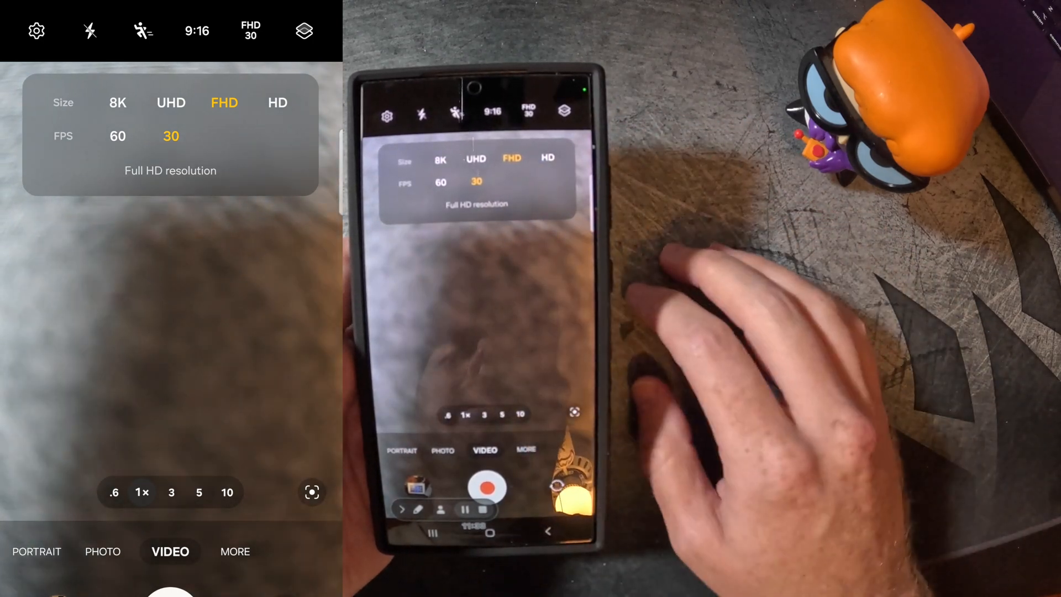
{"action": "left_click", "coordinate": [171, 103]}
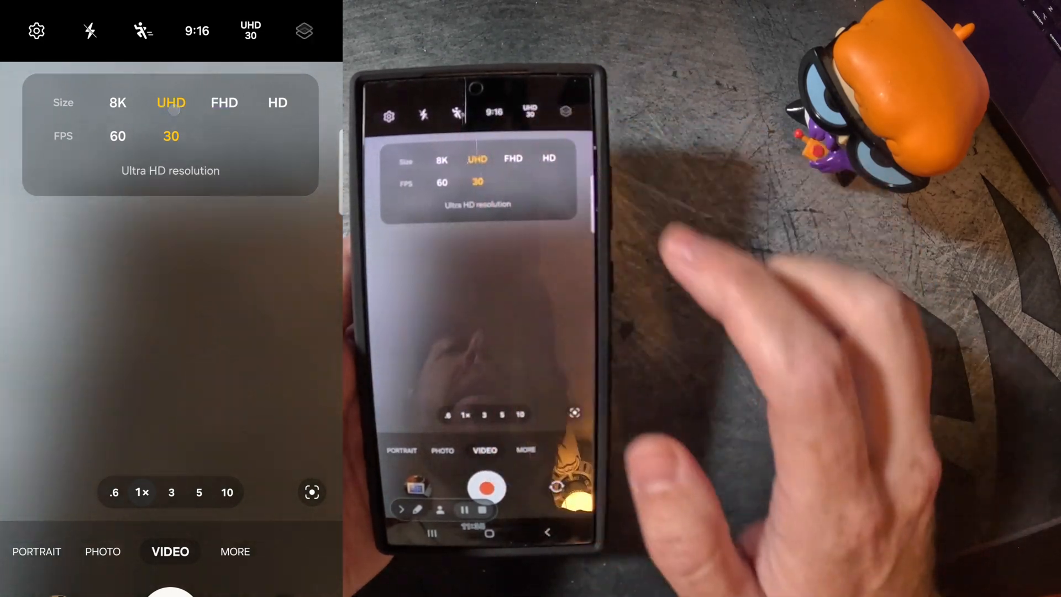
{"action": "left_click", "coordinate": [118, 136]}
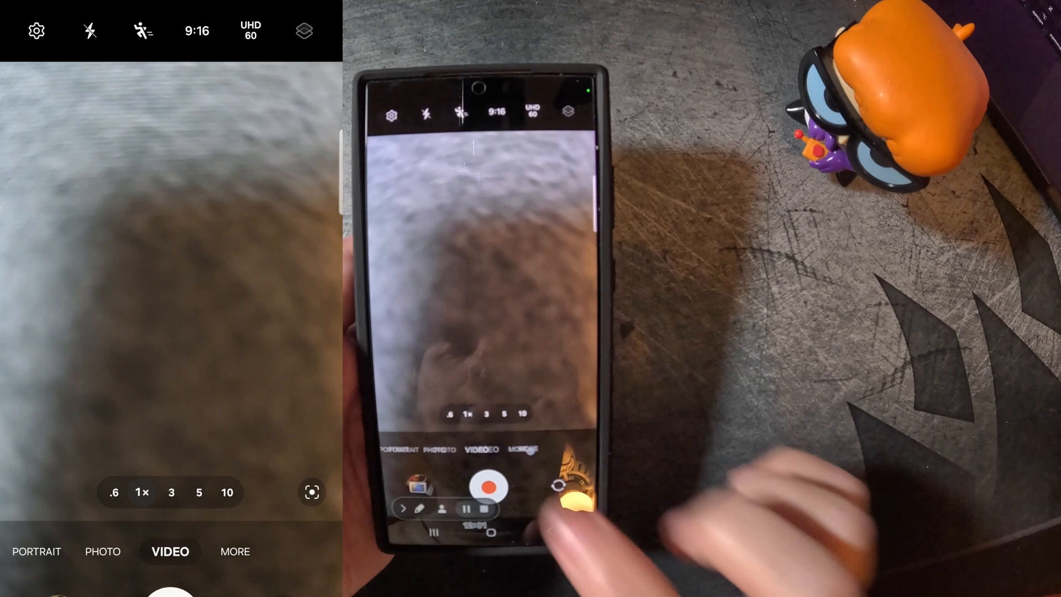
{"action": "left_click", "coordinate": [235, 550]}
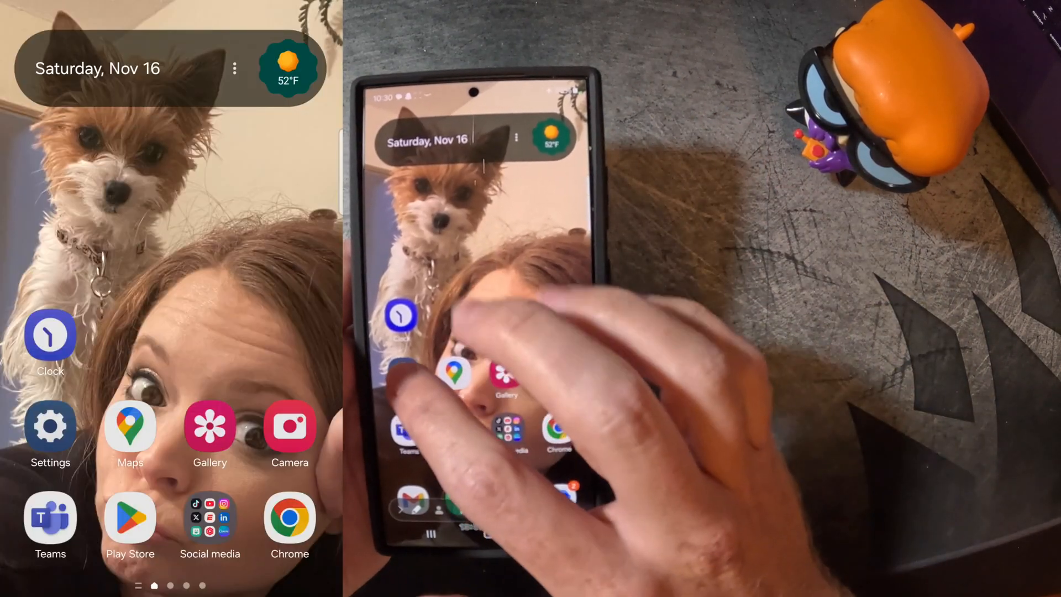
From the home screen, go to Settings > Battery > Battery protection.
{"action": "left_click", "coordinate": [51, 429]}
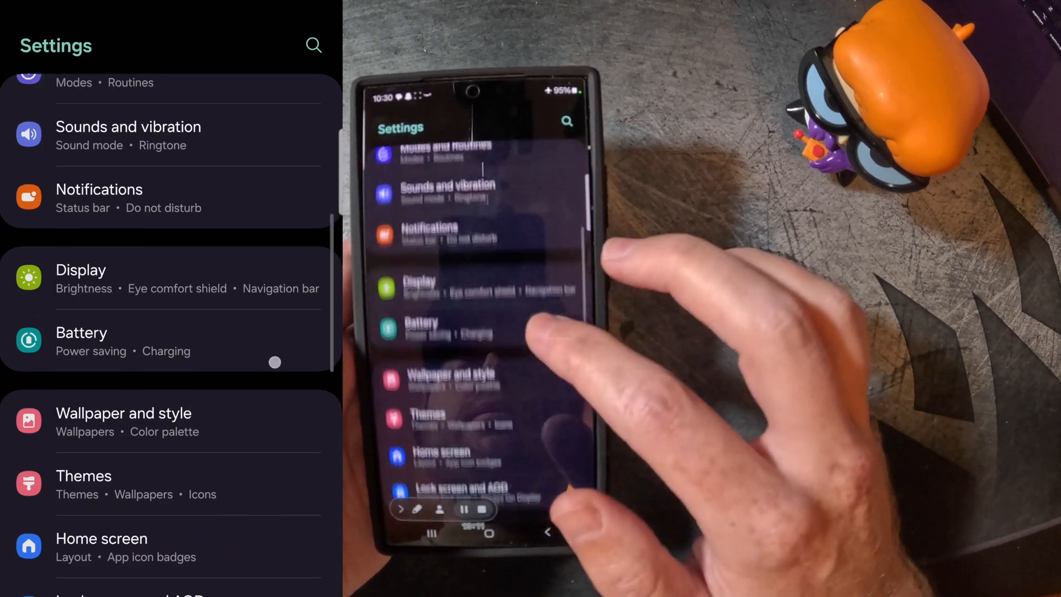
{"action": "left_click", "coordinate": [81, 341]}
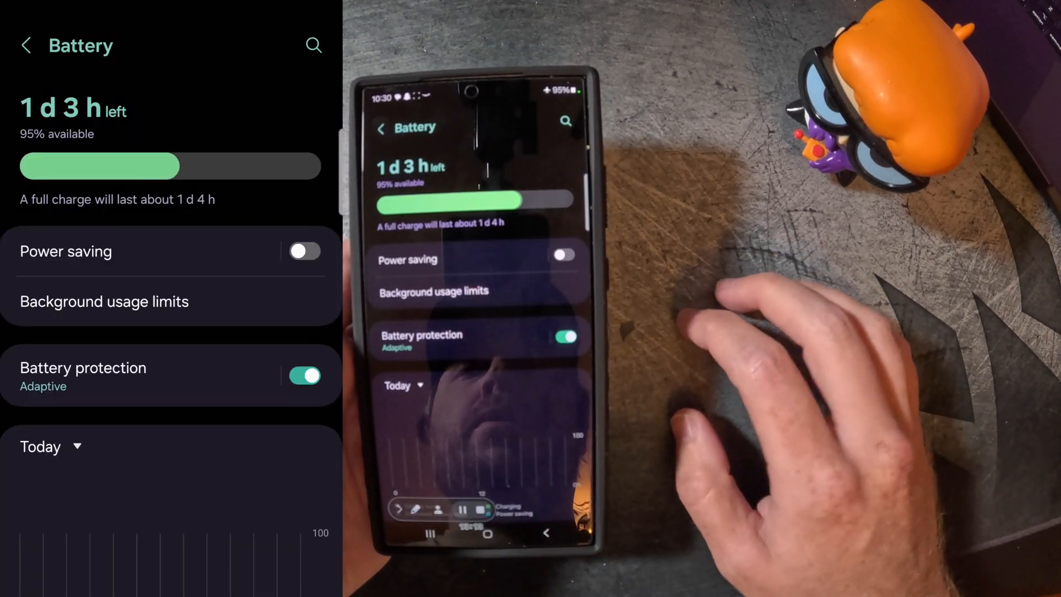
{"action": "left_click", "coordinate": [83, 376]}
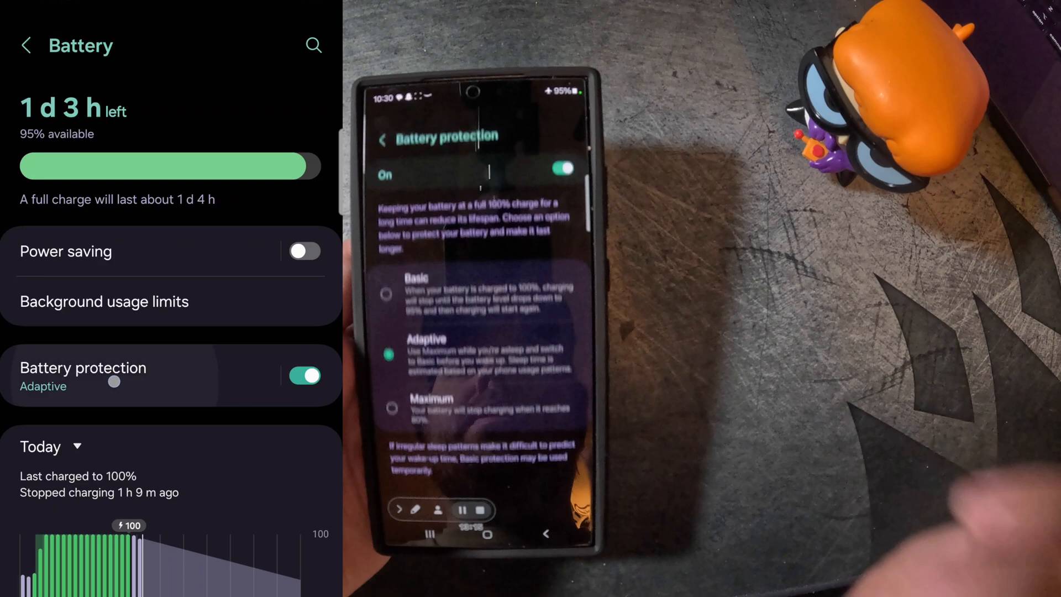
Try Basic protection, restore Adaptive, then back out to the home screen.
{"action": "left_click", "coordinate": [84, 368]}
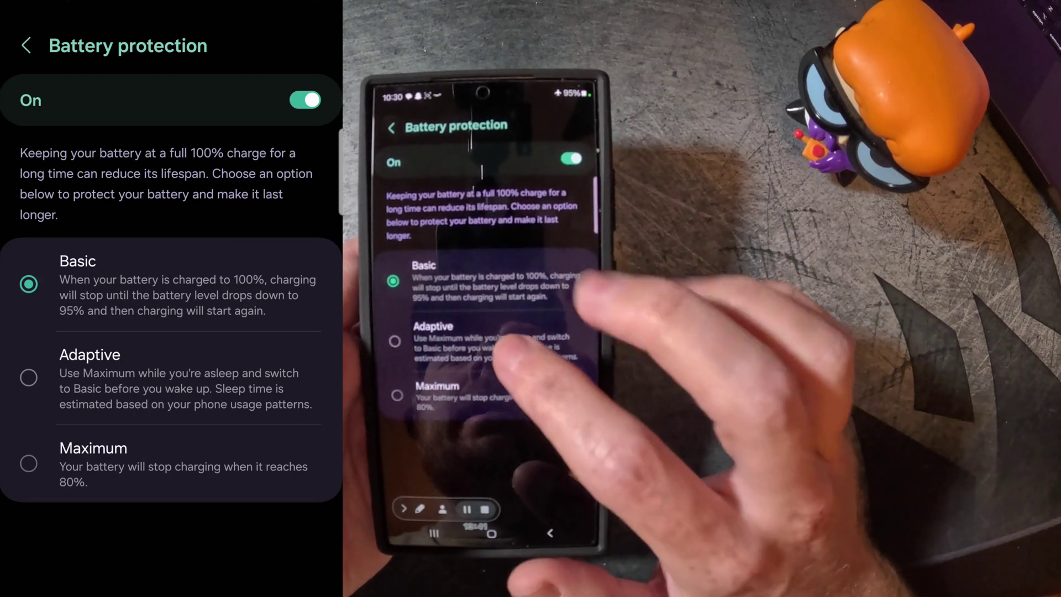
{"action": "left_click", "coordinate": [29, 378]}
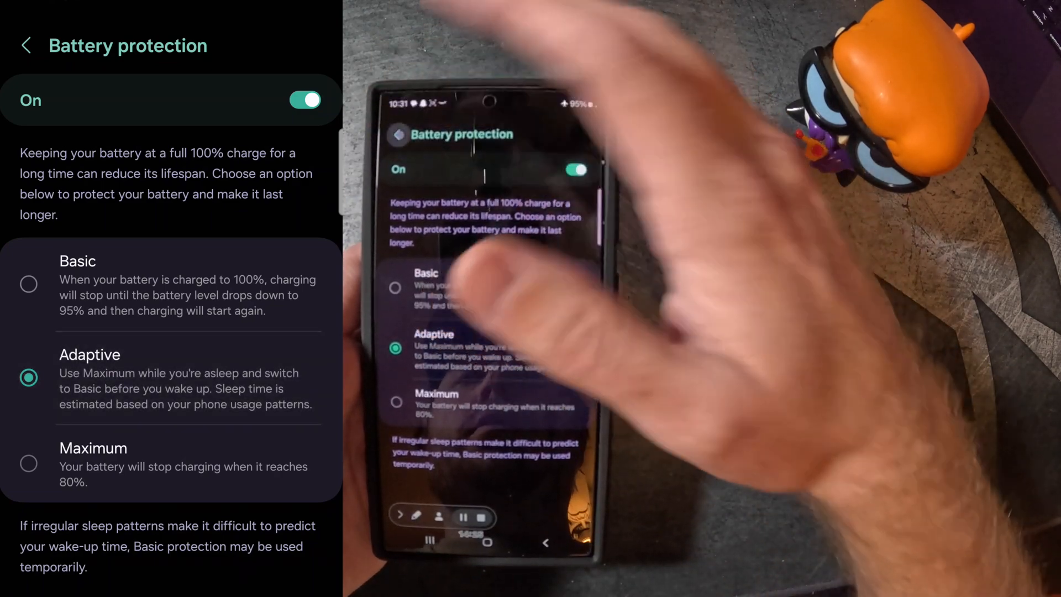
{"action": "left_click", "coordinate": [26, 45]}
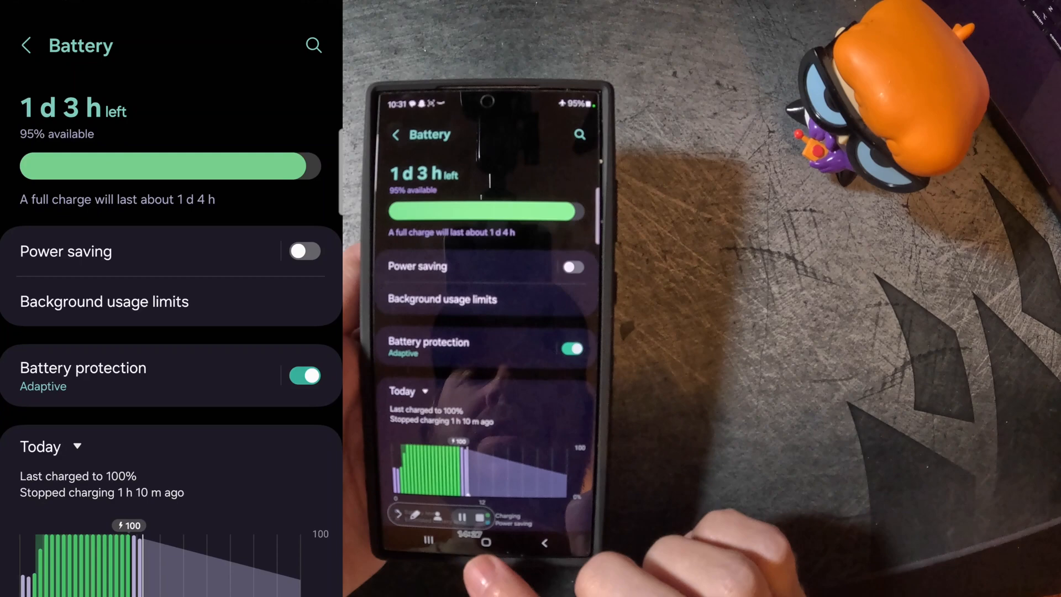
{"action": "left_click", "coordinate": [486, 539]}
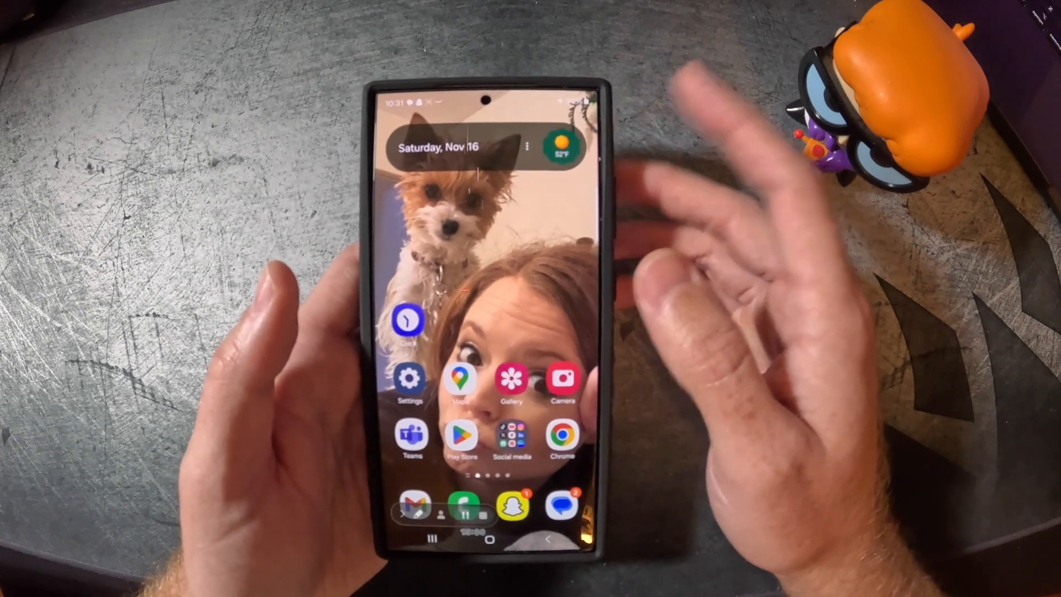
Go to Settings > Sounds and vibration and scroll to Sound quality and effects.
{"action": "left_click", "coordinate": [407, 382]}
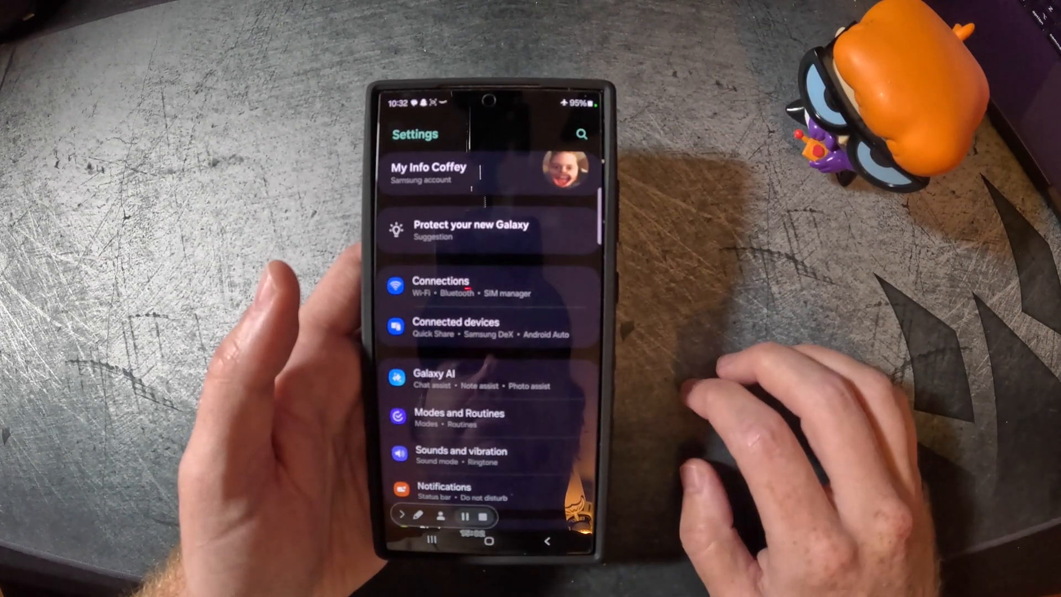
{"action": "scroll", "scroll_direction": "down", "scroll_amount": 3}
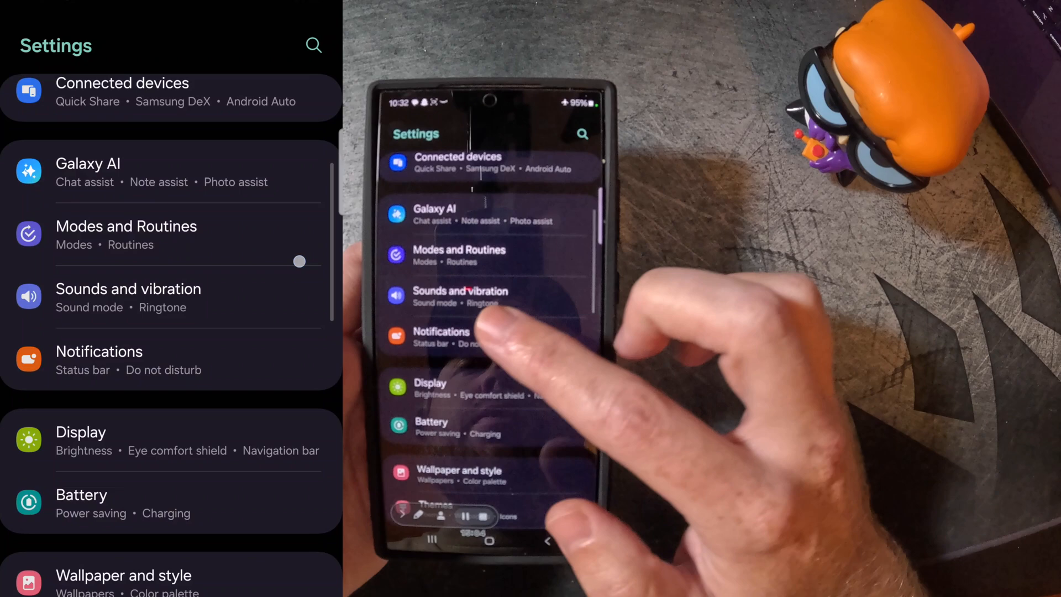
{"action": "left_click", "coordinate": [460, 296]}
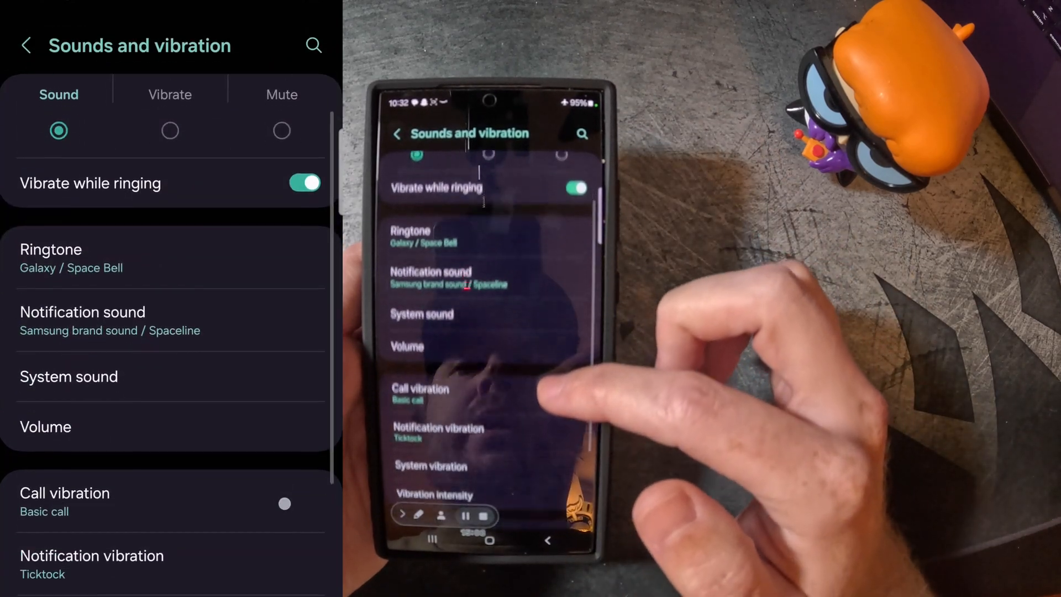
{"action": "scroll", "scroll_direction": "down", "scroll_amount": 3}
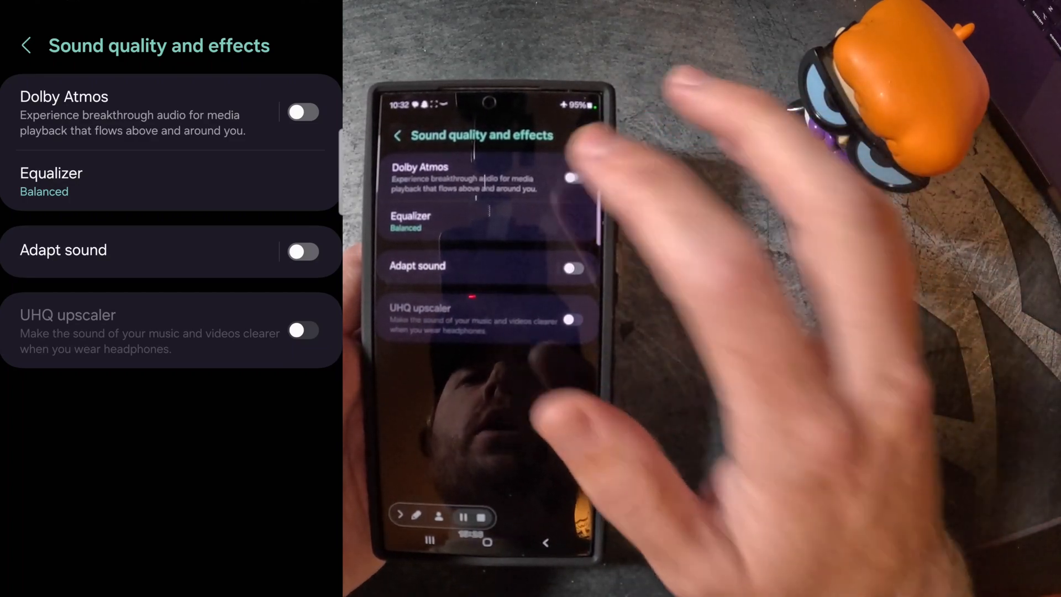
Turn Dolby Atmos on (Auto mode) and return to the sound quality options.
{"action": "left_click", "coordinate": [64, 97]}
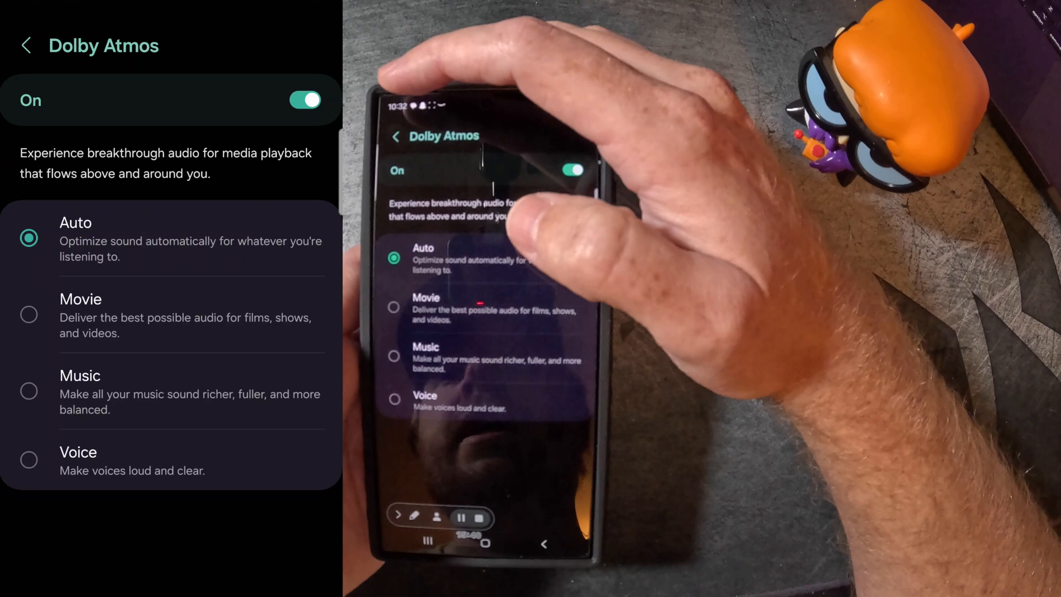
{"action": "left_click", "coordinate": [399, 136]}
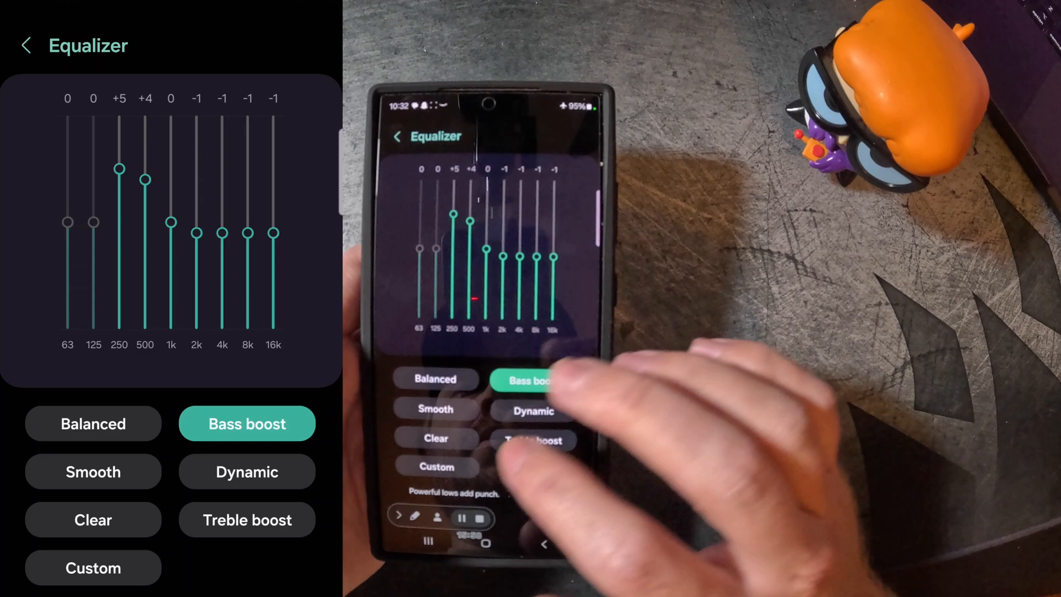
Select the Balanced preset (all bands at 0) and go back.
{"action": "left_click", "coordinate": [93, 472]}
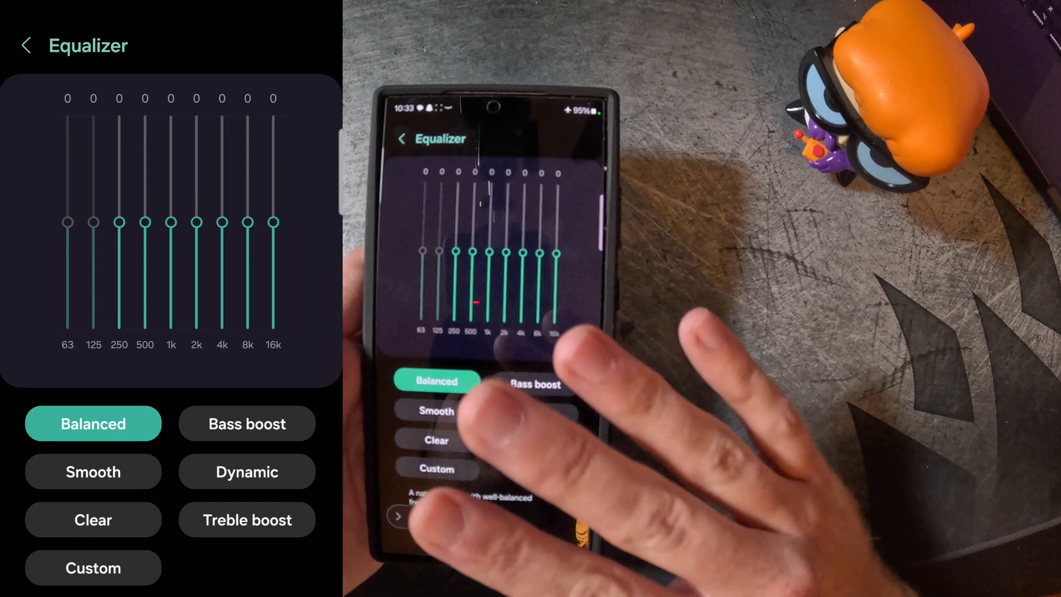
{"action": "left_click", "coordinate": [26, 45]}
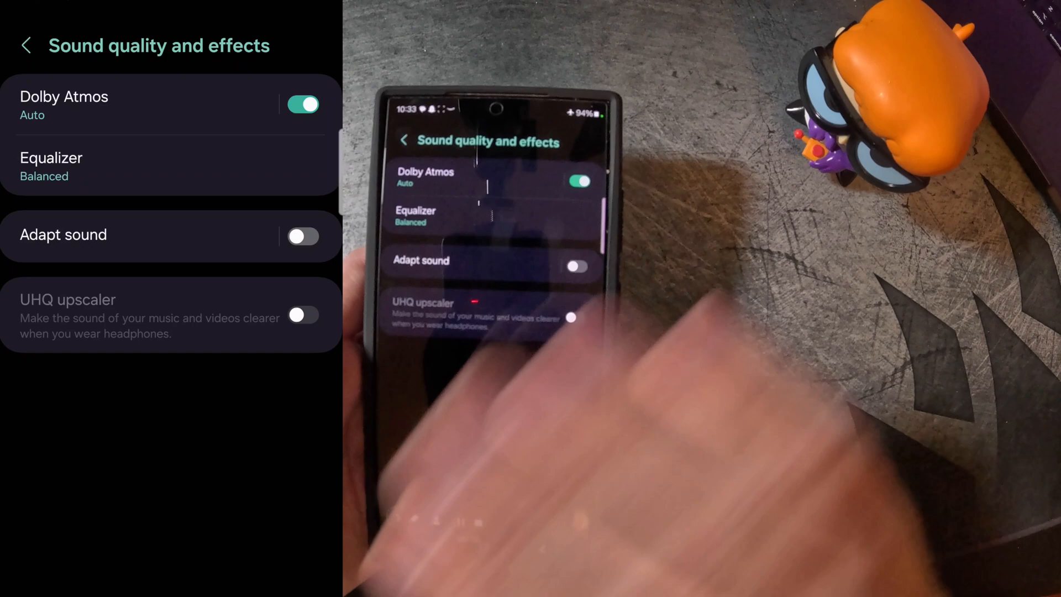
Go back from Sound quality and effects to the Sounds and vibration page.
{"action": "left_click", "coordinate": [403, 140]}
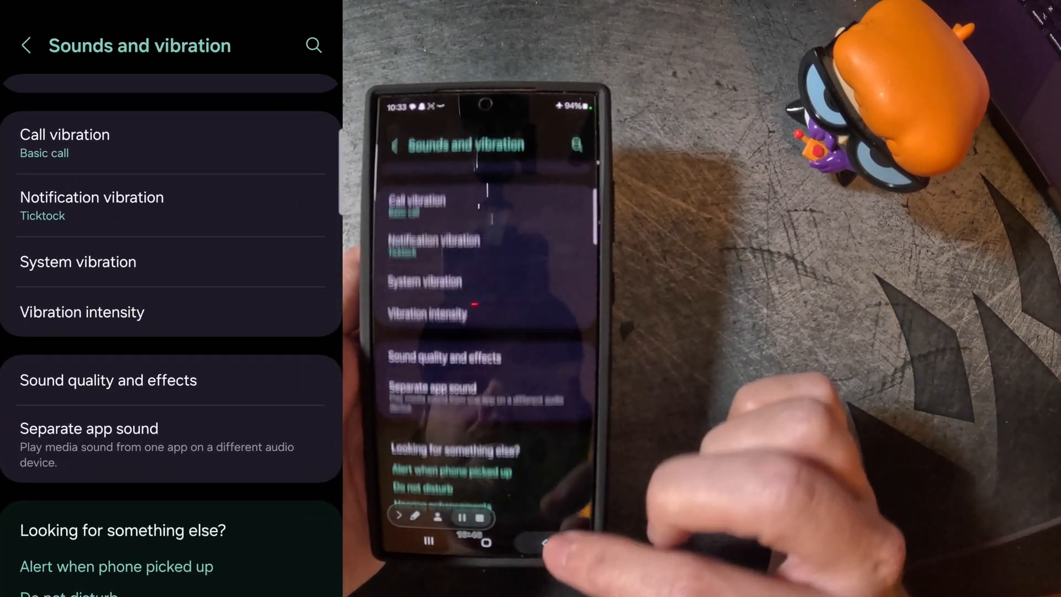
Open Edge panels from the Display settings and check the listed panels.
{"action": "left_click", "coordinate": [397, 146]}
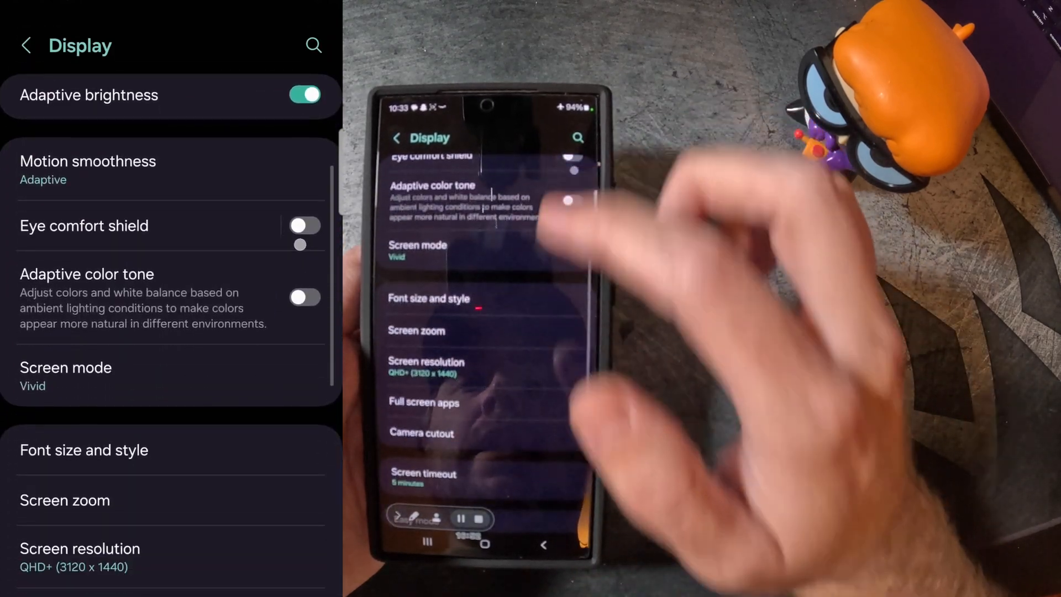
{"action": "scroll", "scroll_direction": "down", "scroll_amount": 3}
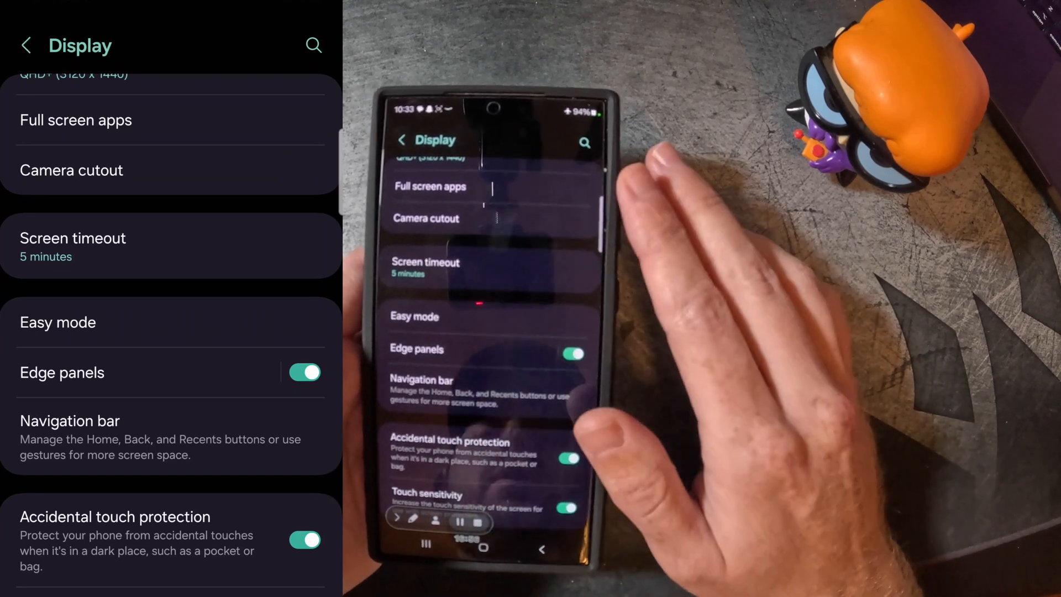
{"action": "left_click", "coordinate": [62, 372]}
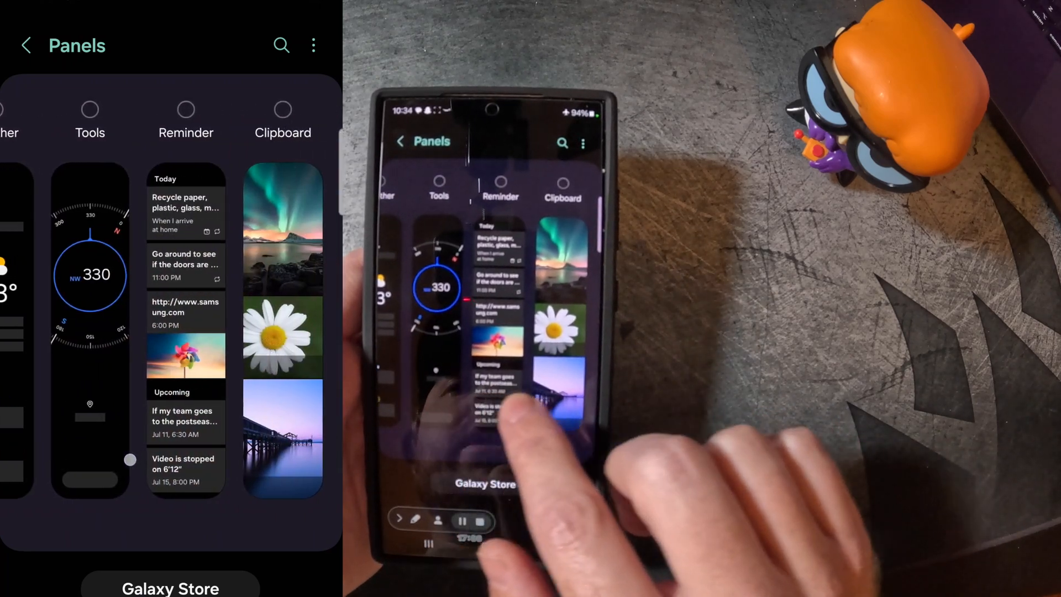
{"action": "scroll", "scroll_direction": "left", "scroll_amount": 3}
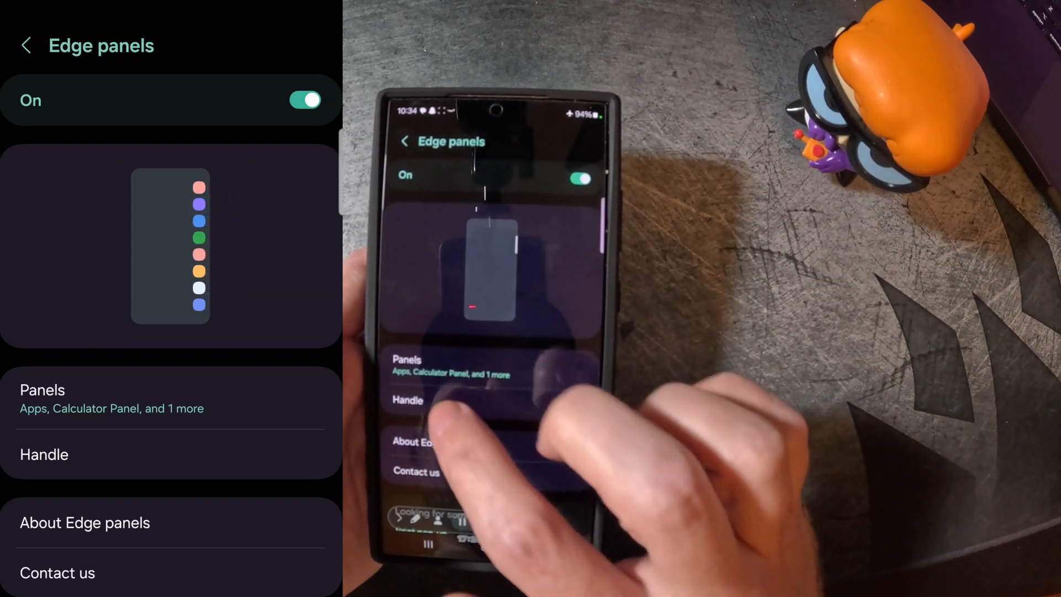
Make the edge panel handle white and set its size slightly larger.
{"action": "left_click", "coordinate": [406, 400]}
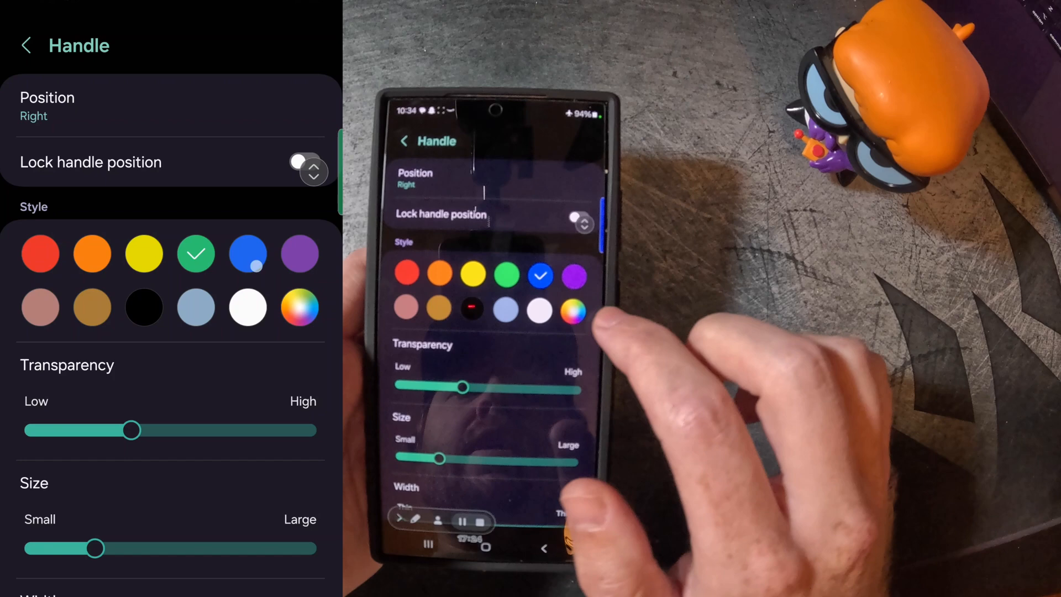
{"action": "left_click", "coordinate": [93, 254]}
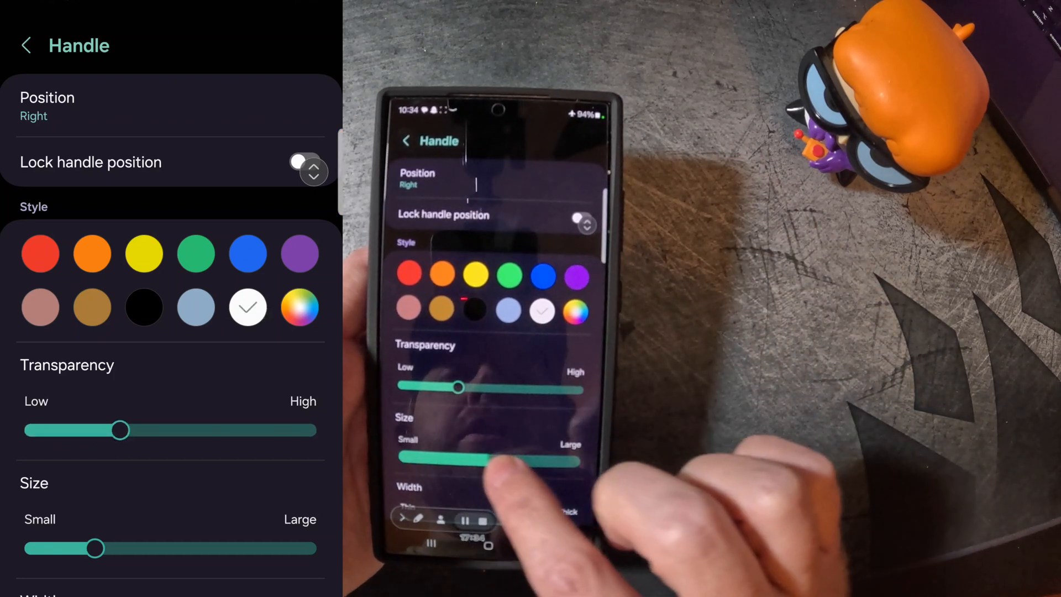
{"action": "left_click_drag", "start_coordinate": [95, 548], "coordinate": [321, 558]}
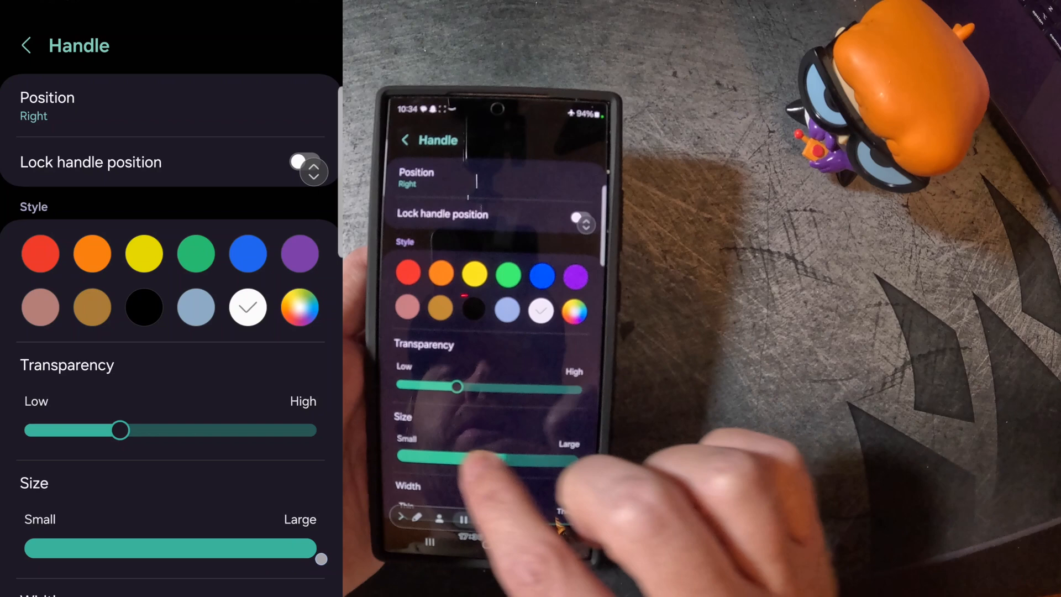
{"action": "left_click_drag", "start_coordinate": [318, 548], "coordinate": [132, 568]}
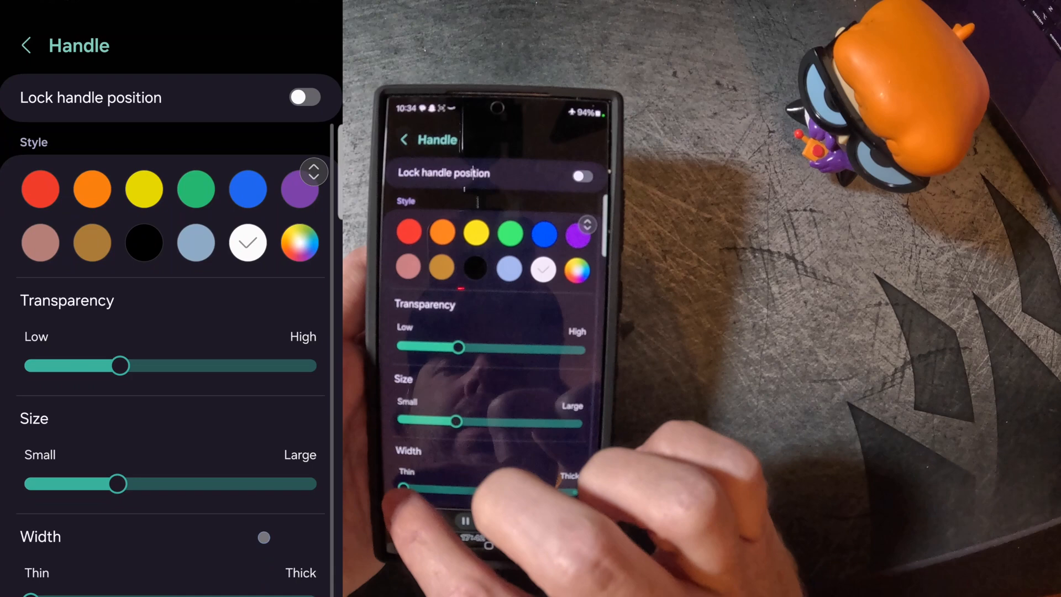
Set the handle width to Thick and leave the handle settings.
{"action": "left_click_drag", "start_coordinate": [406, 489], "coordinate": [575, 488]}
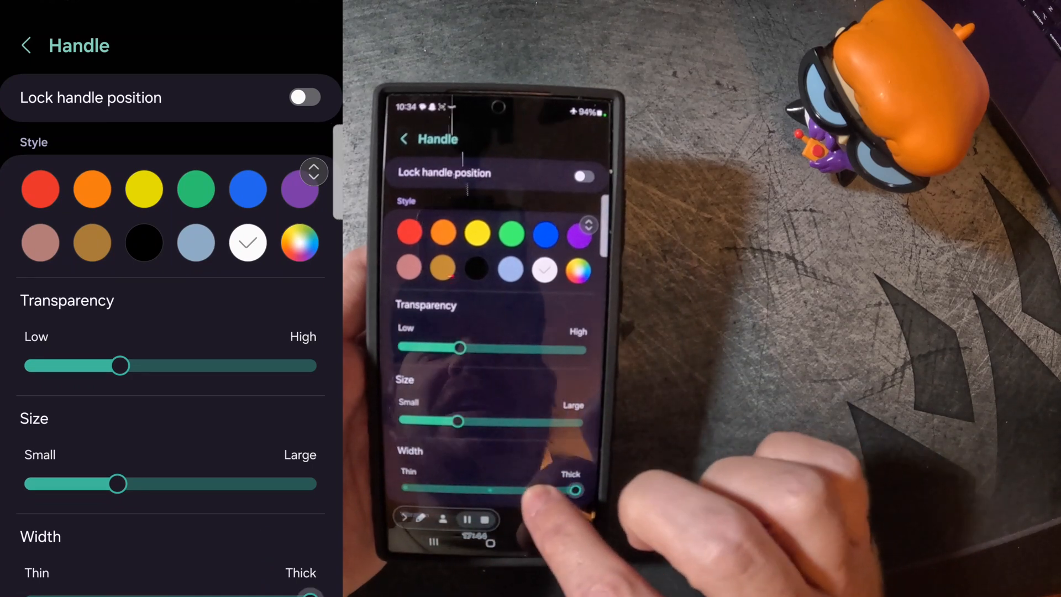
{"action": "left_click_drag", "start_coordinate": [578, 488], "coordinate": [405, 488]}
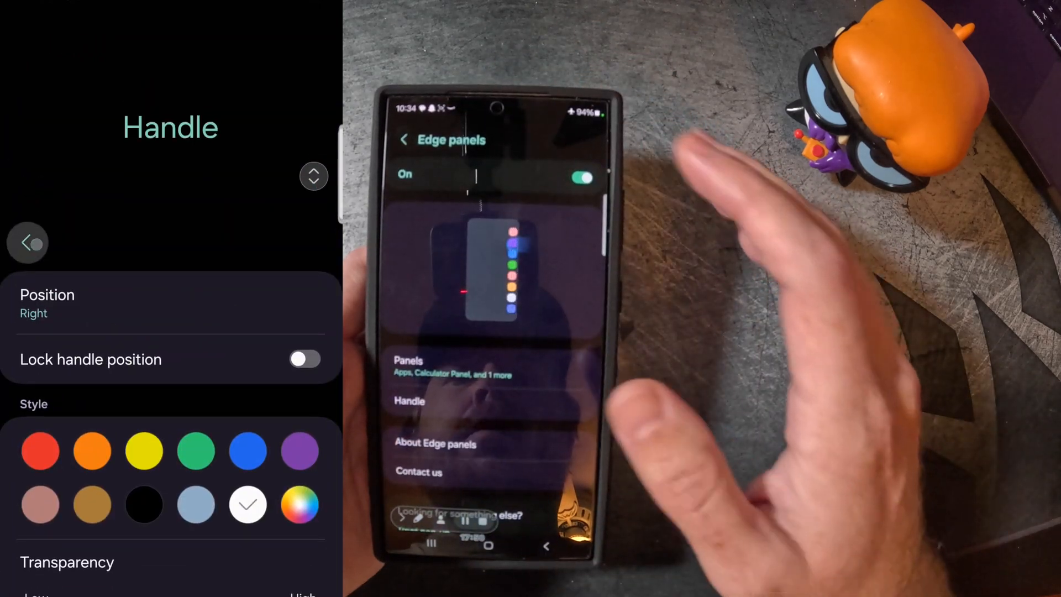
{"action": "left_click", "coordinate": [29, 242]}
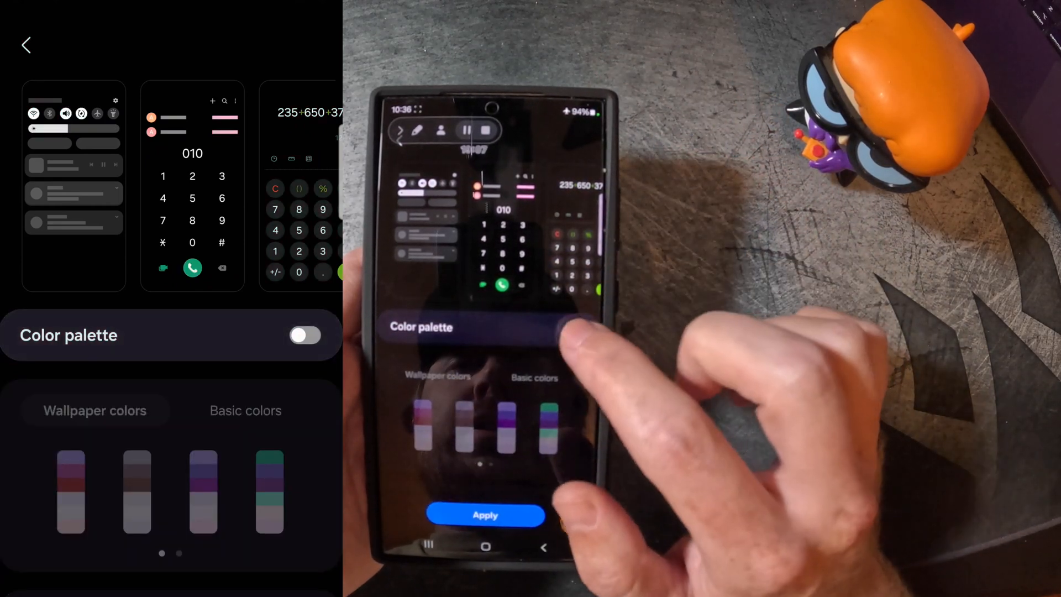
Switch the Color palette on and pick the green basic color swatch.
{"action": "left_click", "coordinate": [305, 335]}
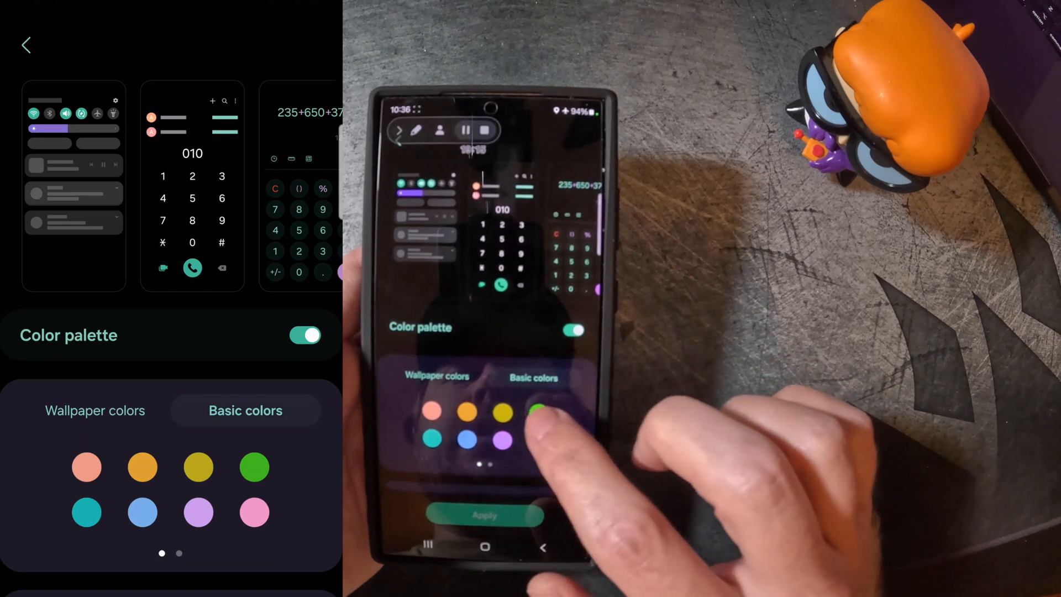
{"action": "left_click", "coordinate": [254, 466]}
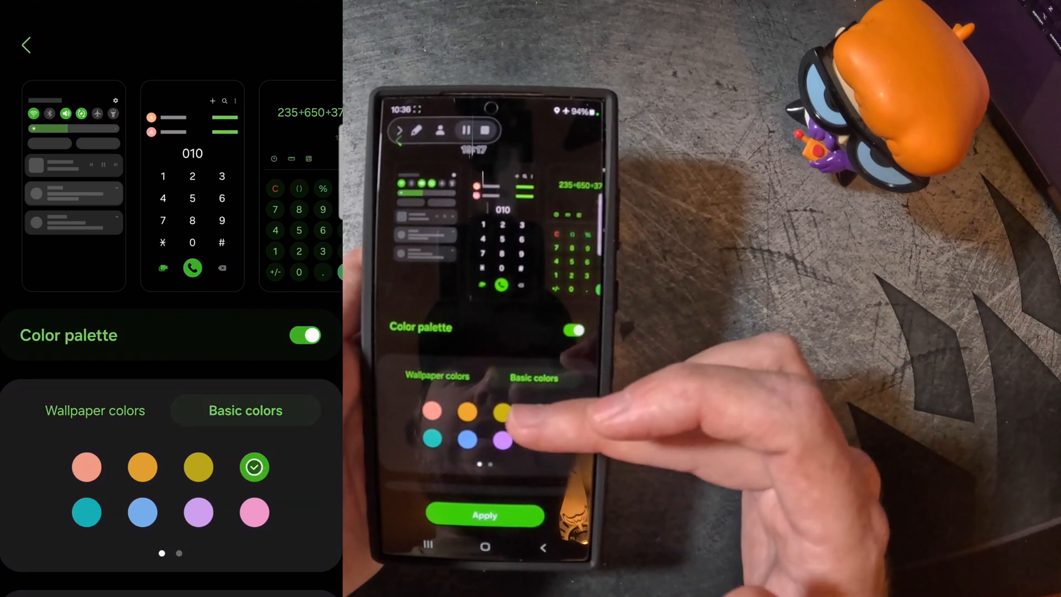